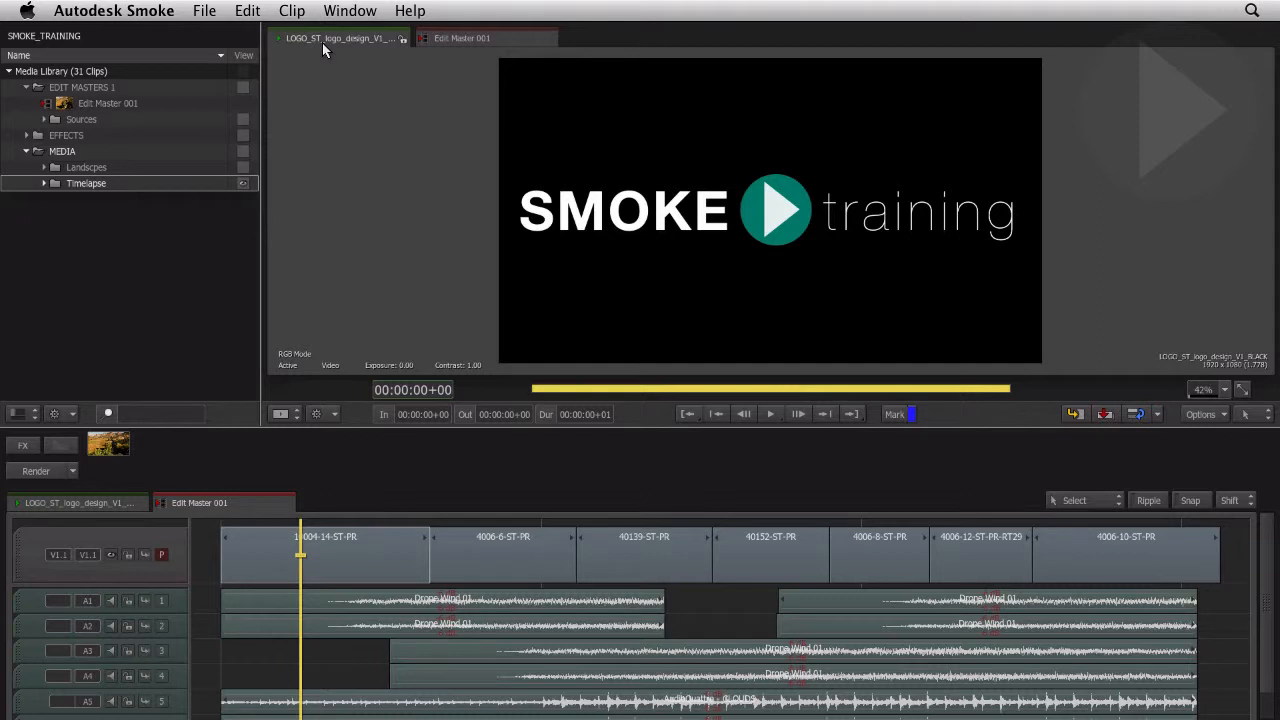
Open Smoke Preferences with Cmd+,.
key("cmd+,")
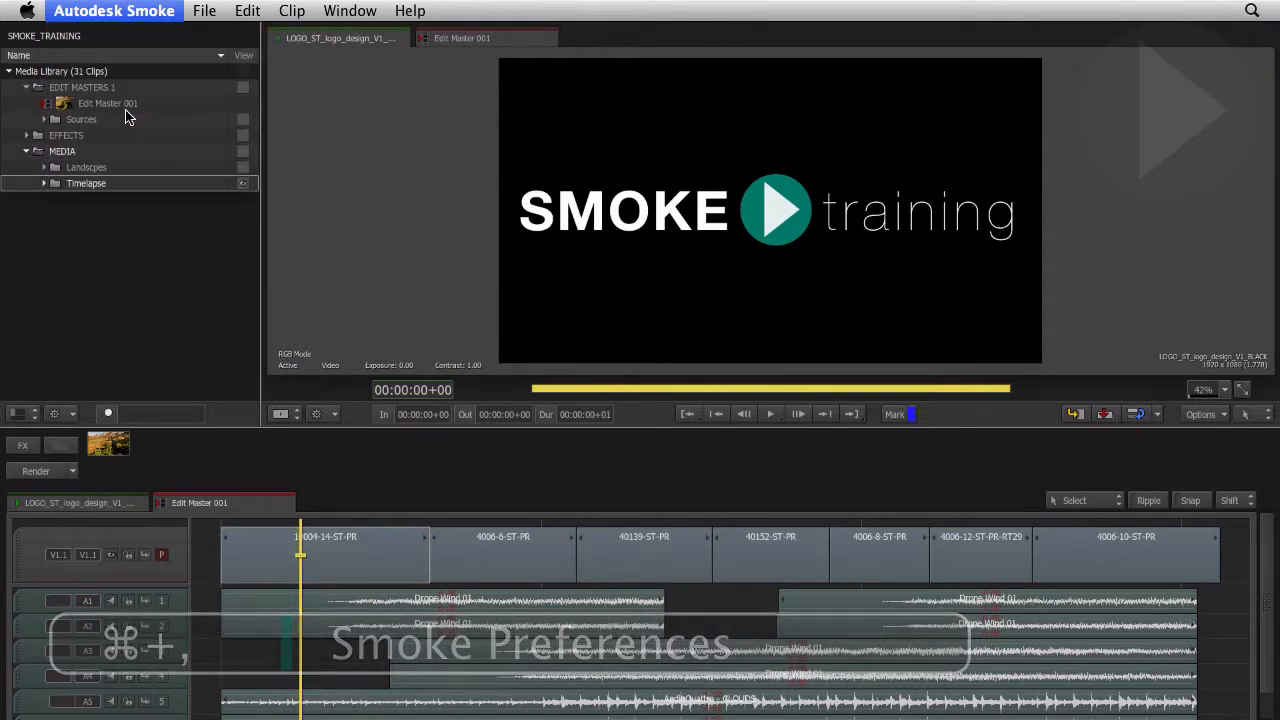
key("cmd+,")
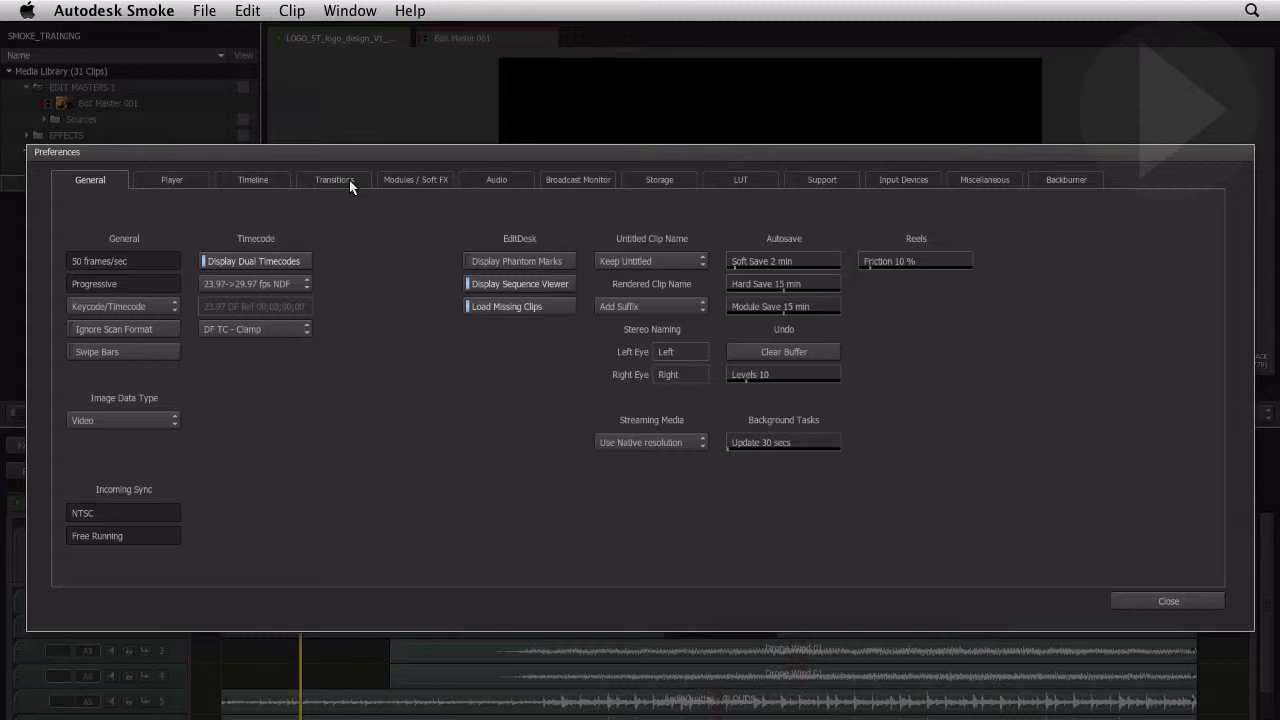
Review the Transitions preferences: Centred alignment and default length 10.00.
left_click(334, 179)
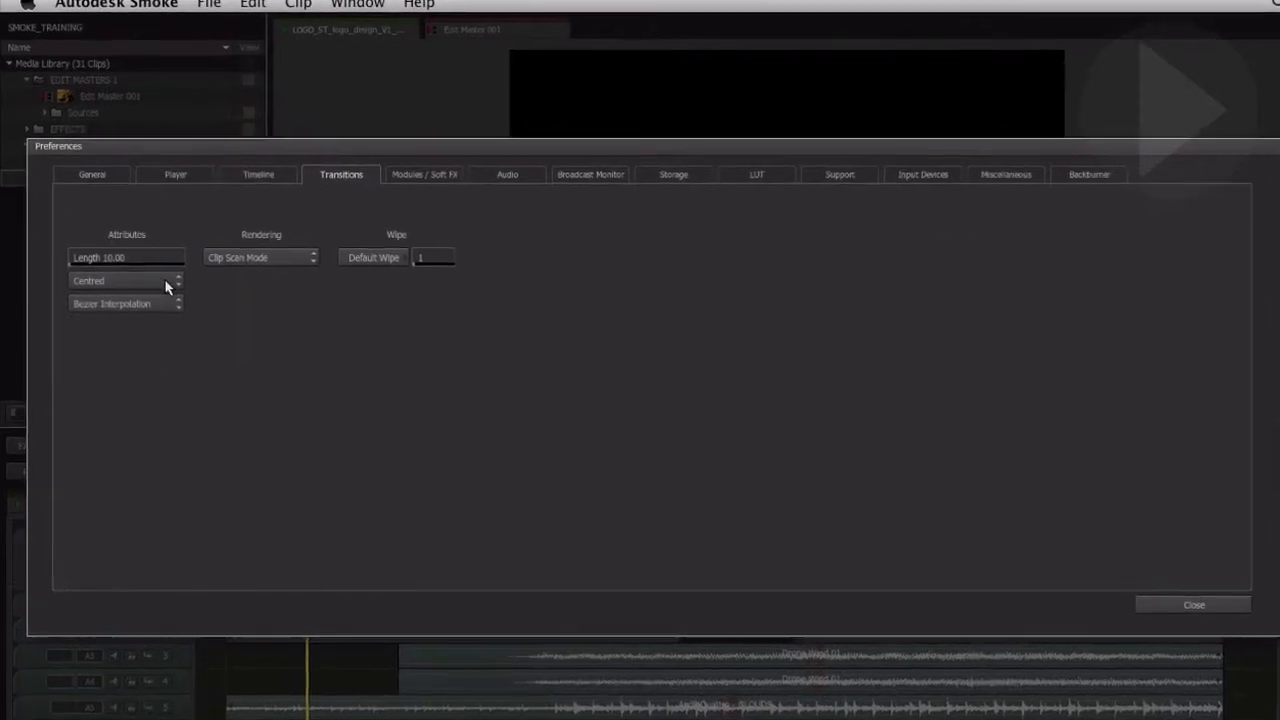
left_click(126, 280)
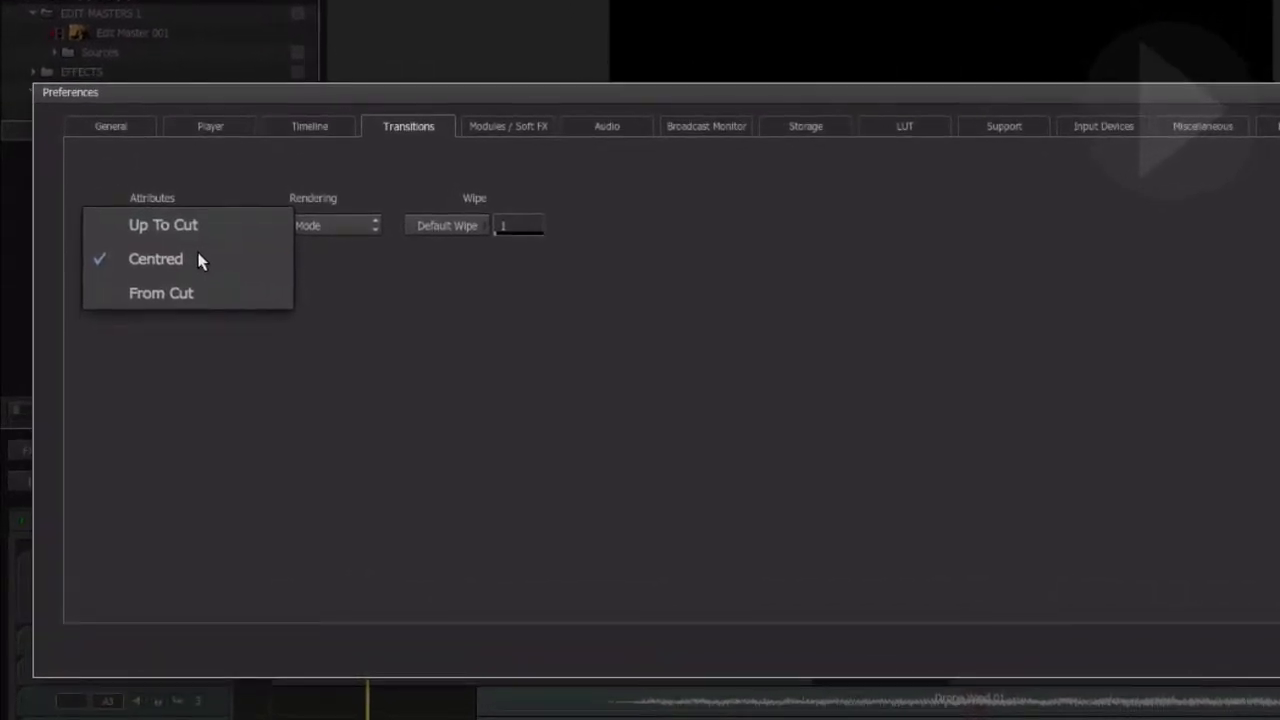
mouse_move(313, 263)
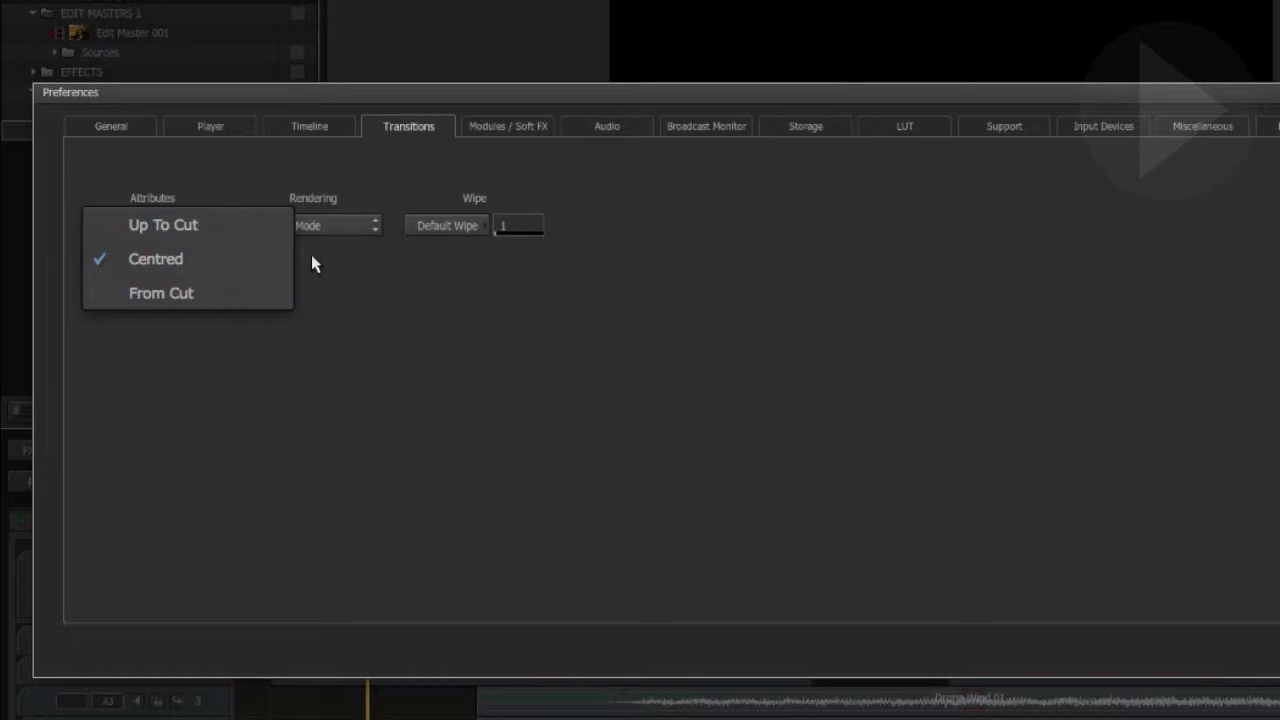
left_click(155, 258)
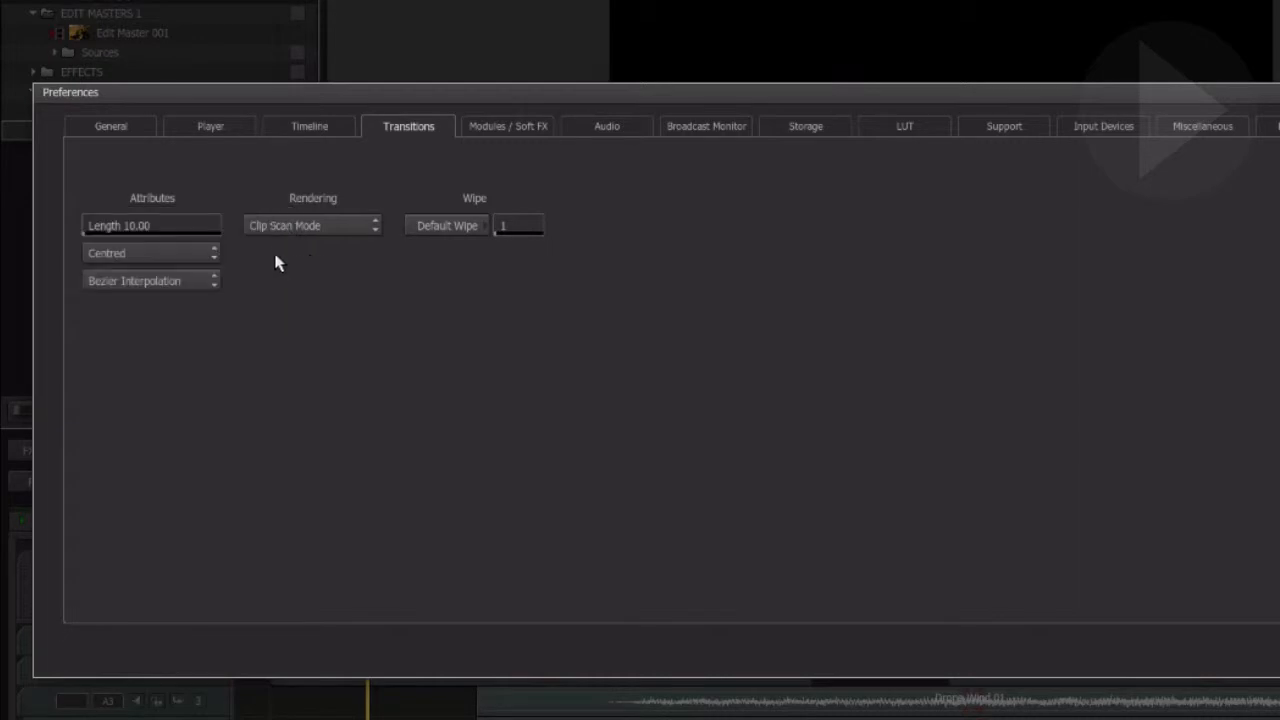
mouse_move(250, 252)
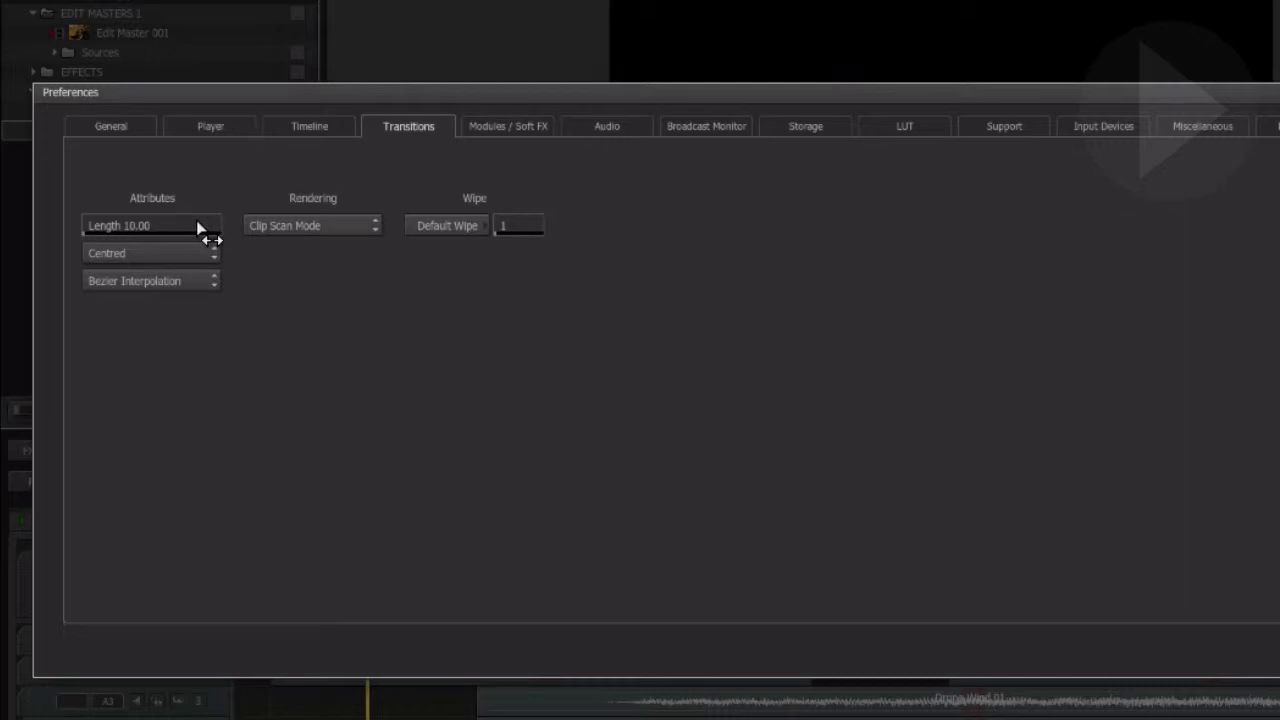
left_click(150, 225)
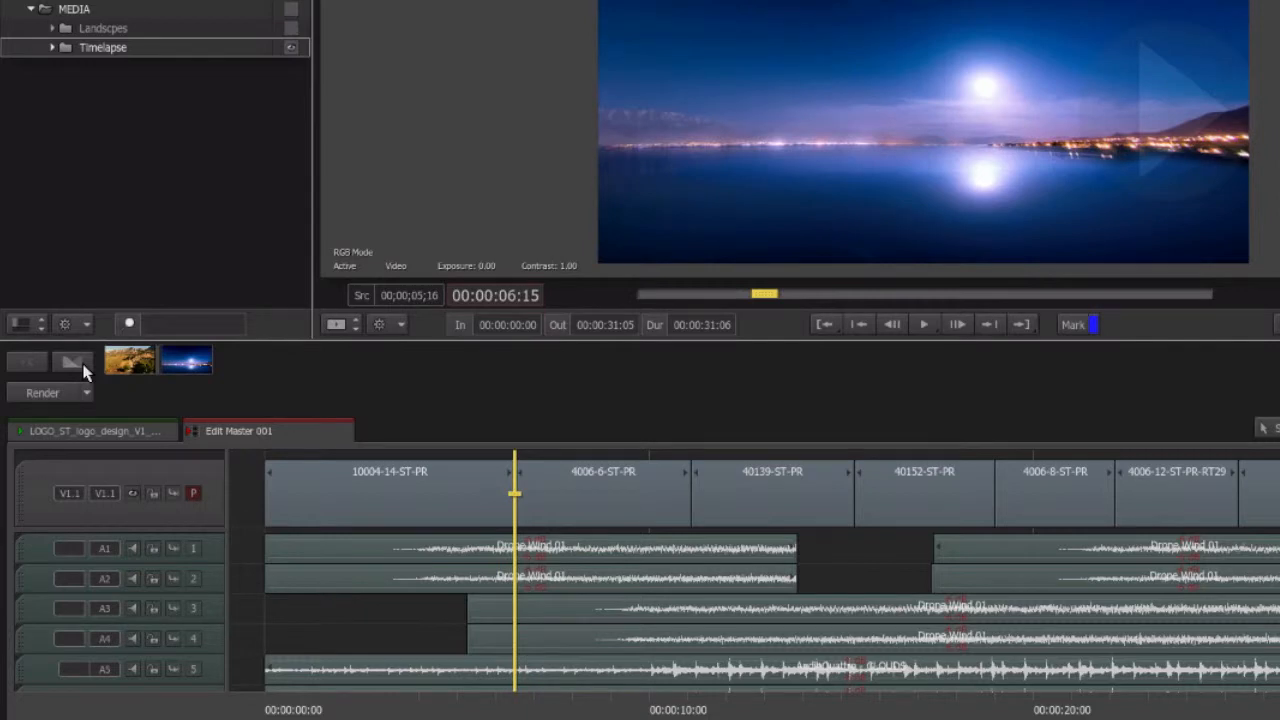
Add a Dissolve at the 10004-14-ST-PR / 4006-6-ST-PR cut.
left_click(71, 362)
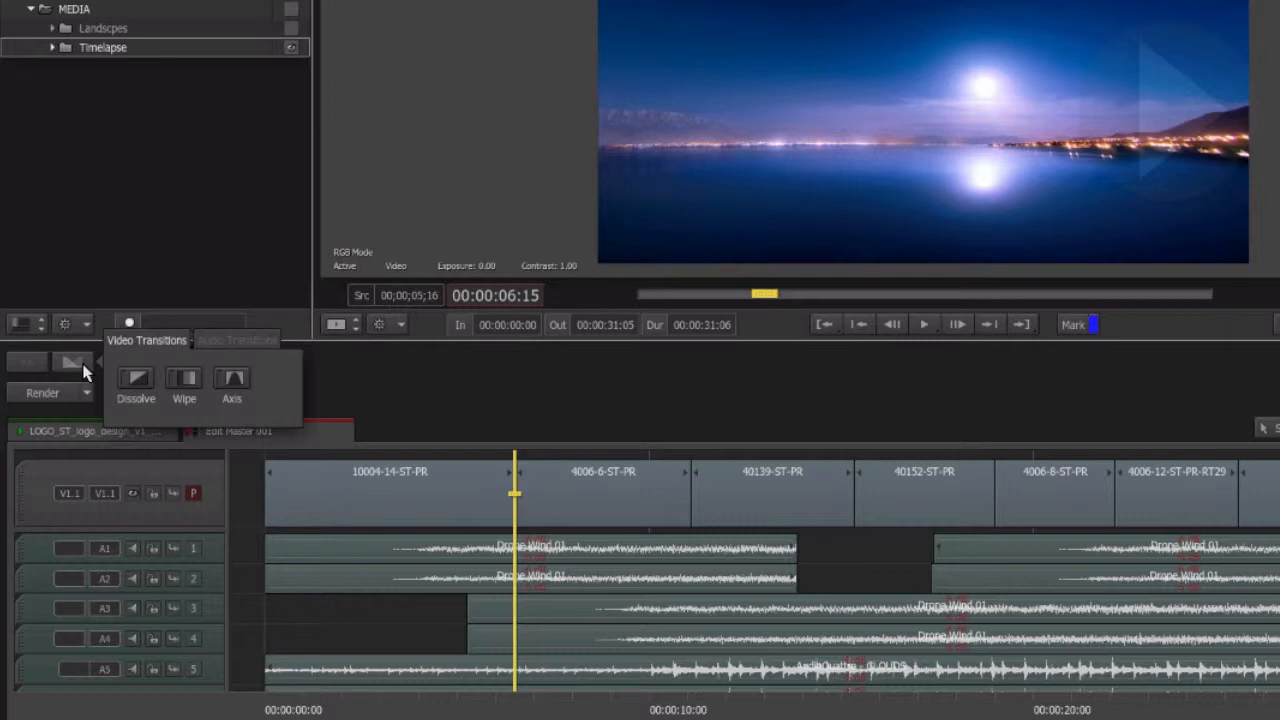
mouse_move(135, 405)
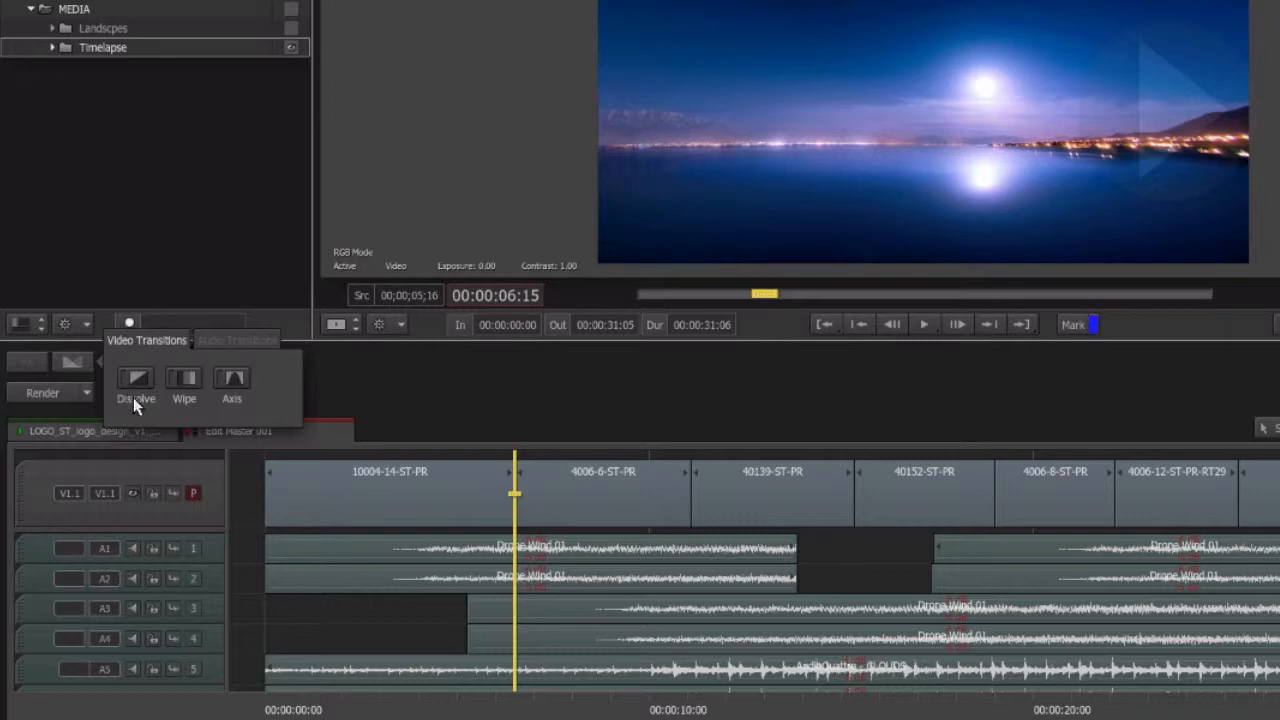
mouse_move(137, 405)
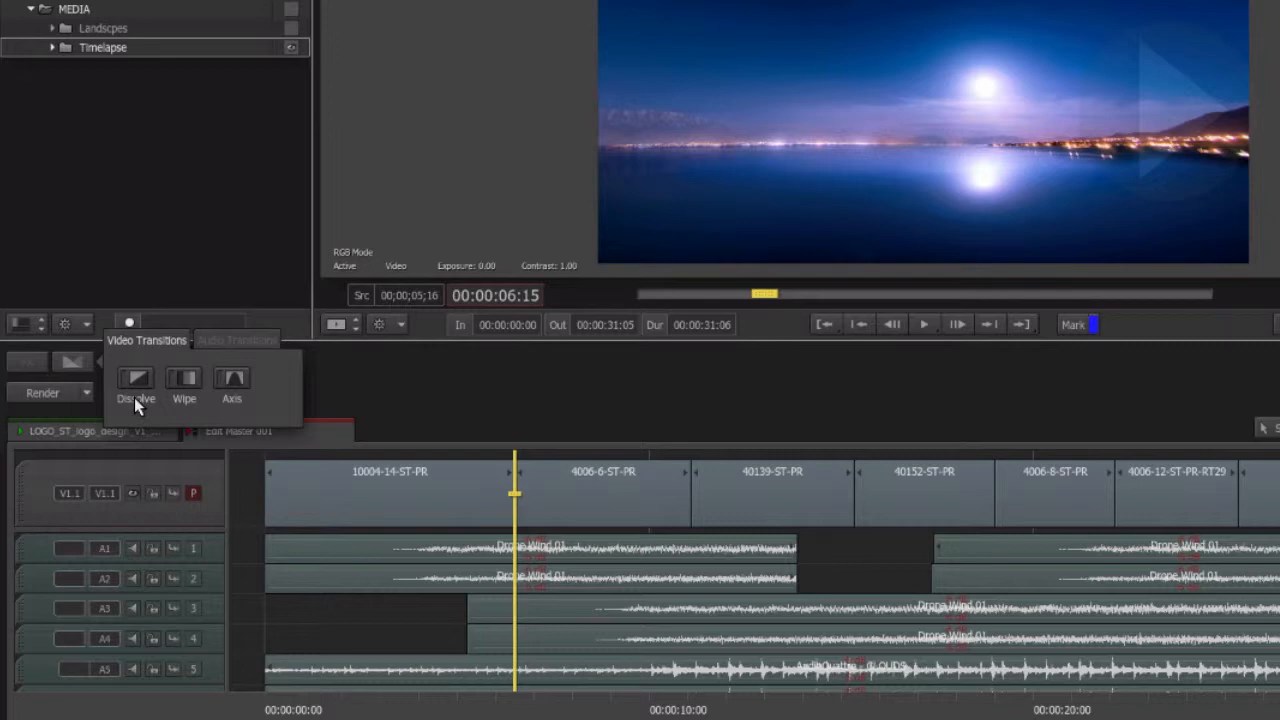
left_click(135, 380)
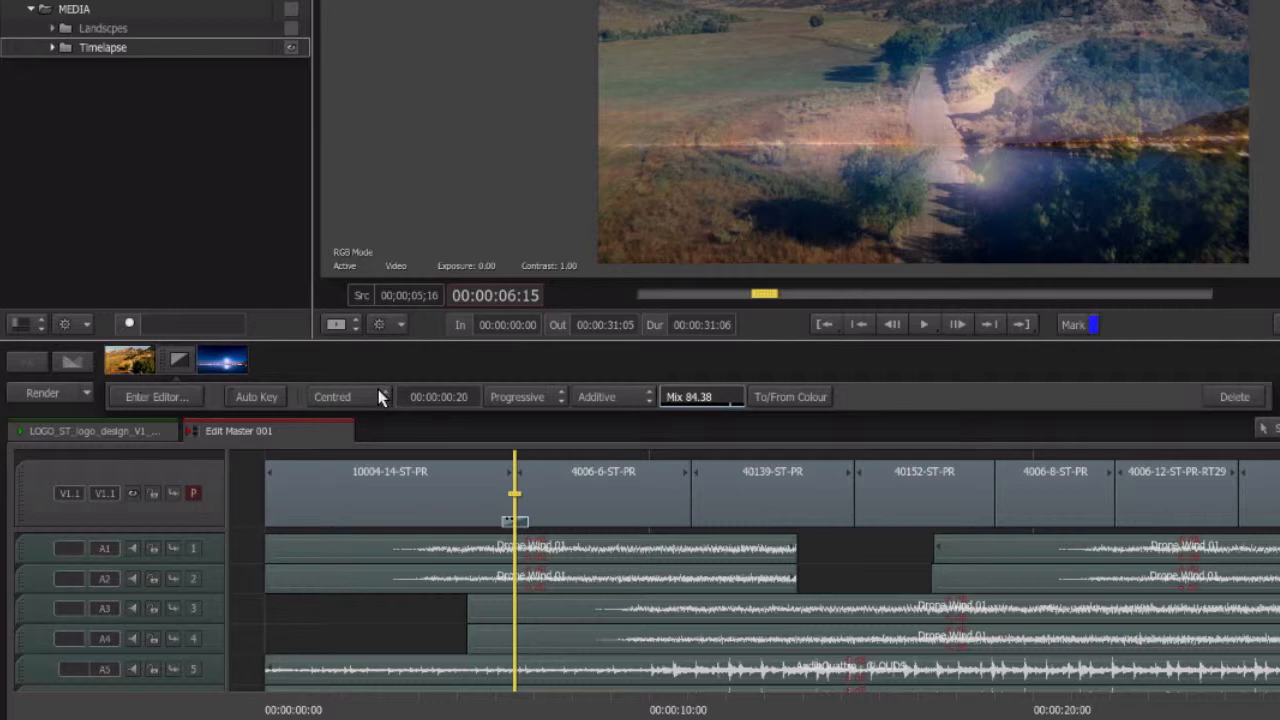
Shorten the first dissolve's duration from 00:00:00:20 to 00:00:00:15.
left_click(345, 396)
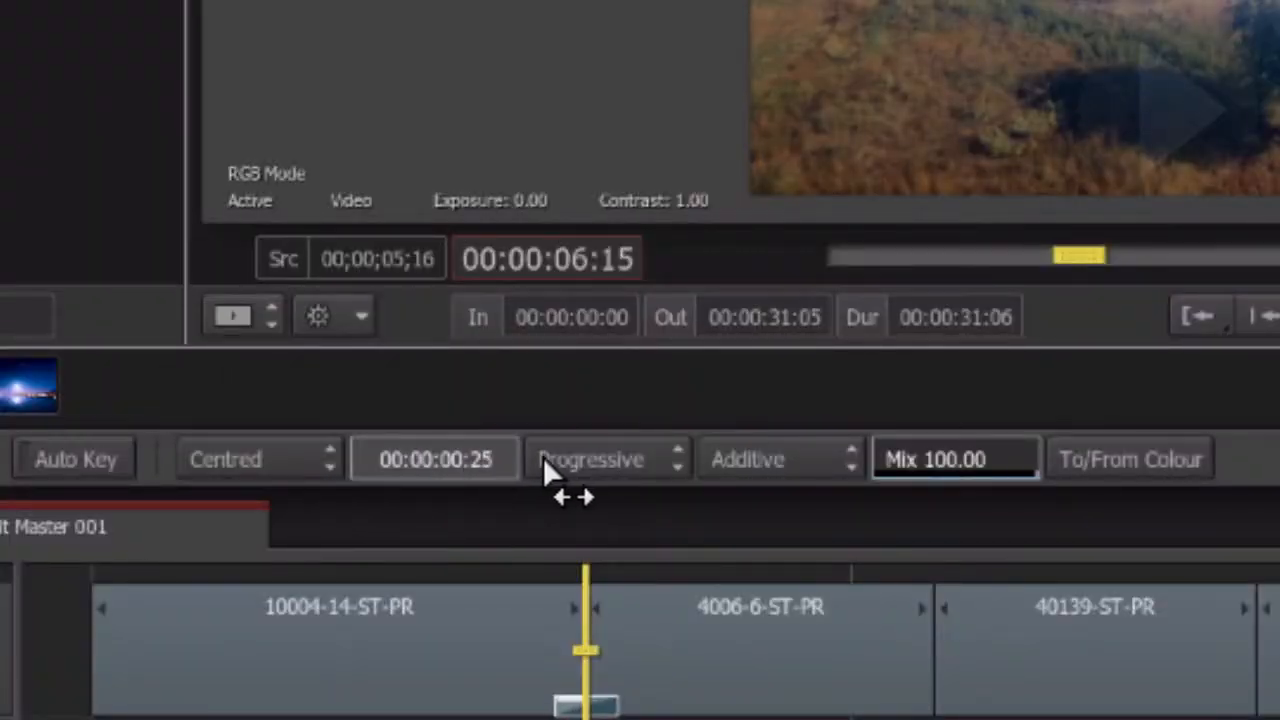
left_click(434, 459)
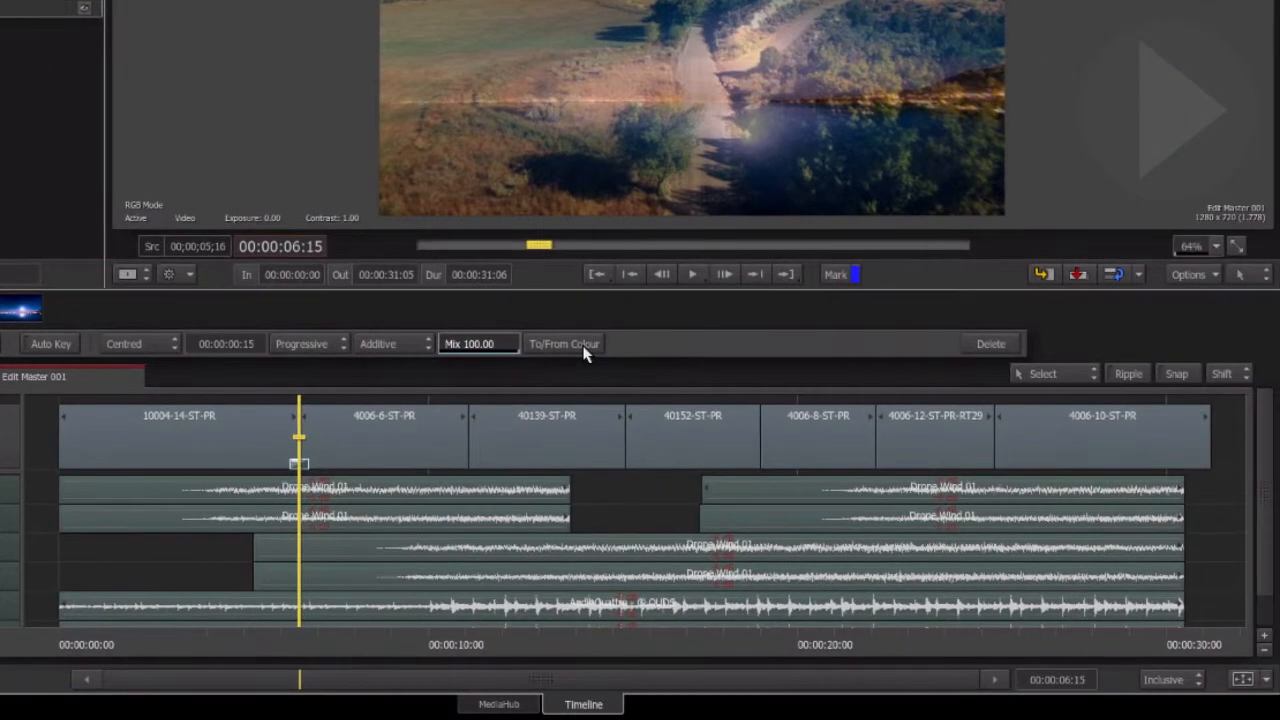
left_click(563, 343)
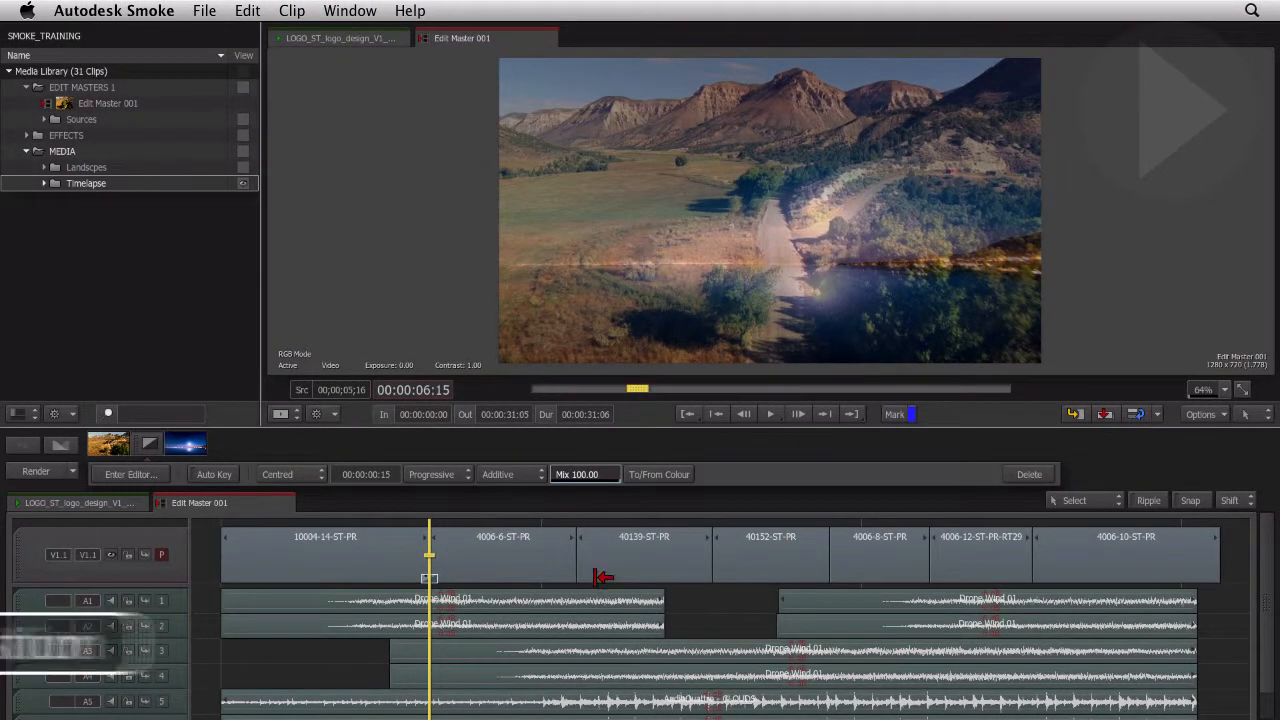
Add the default dissolve at the 4006-6-ST-PR / 40139-ST-PR cut with Cmd+T.
key("cmd+t")
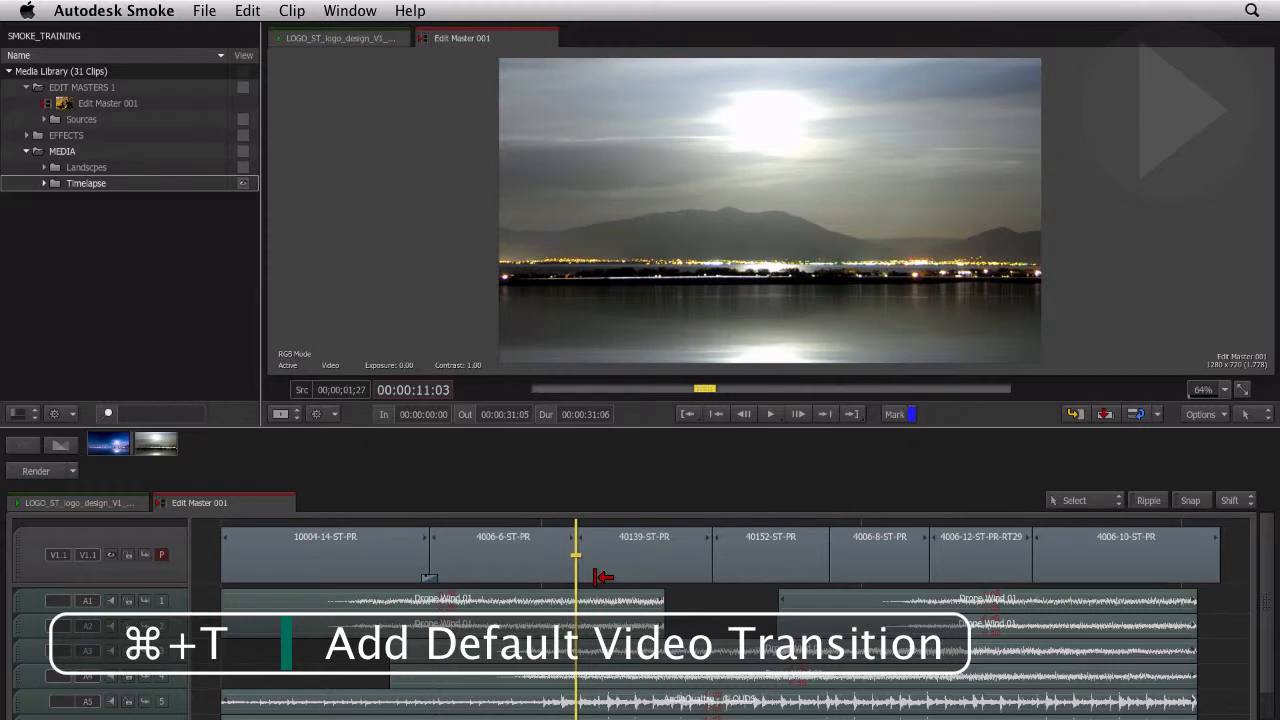
key("cmd+t")
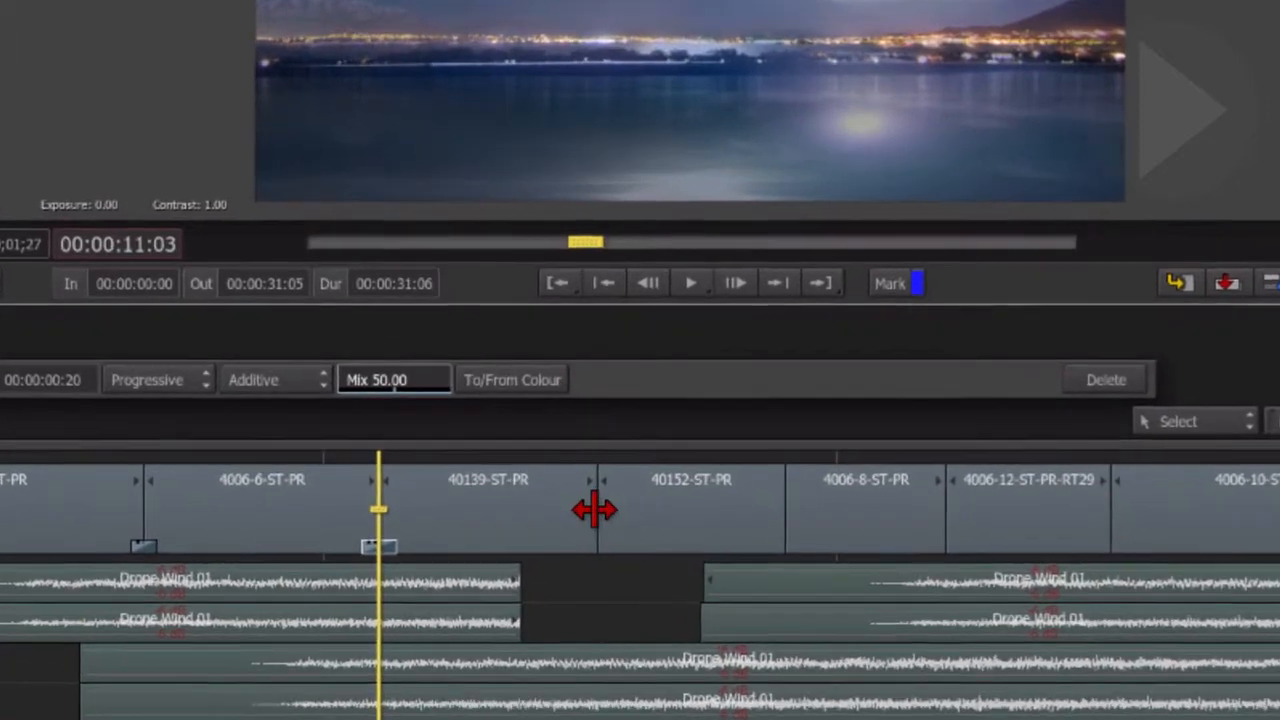
Add a Dissolve at the 40139-ST-PR / 40152-ST-PR cut from the right-click menu.
right_click(600, 510)
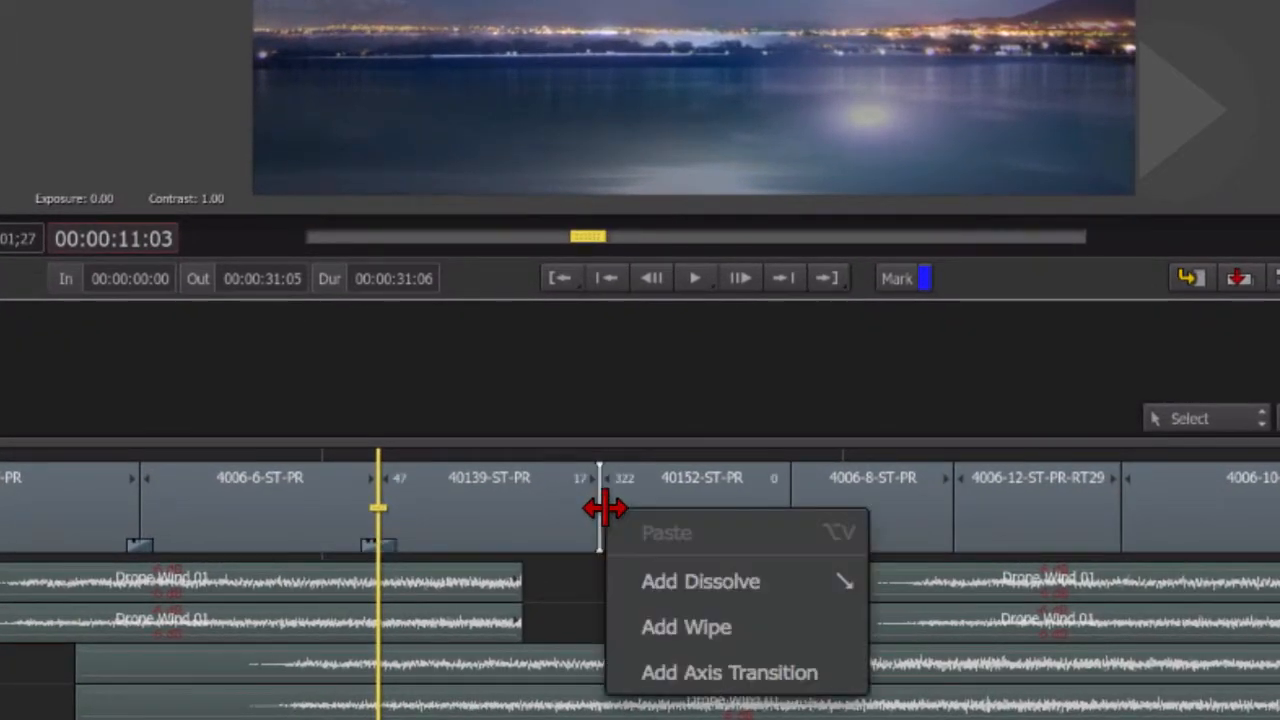
mouse_move(685, 581)
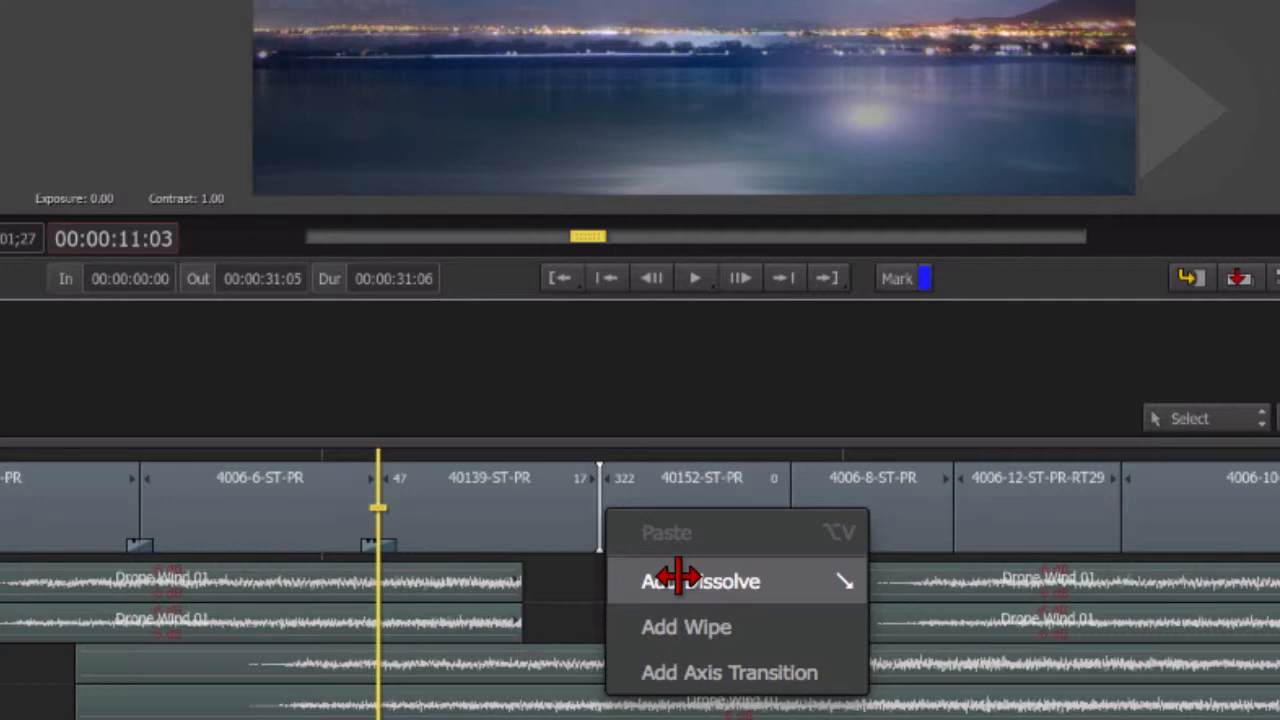
left_click(700, 581)
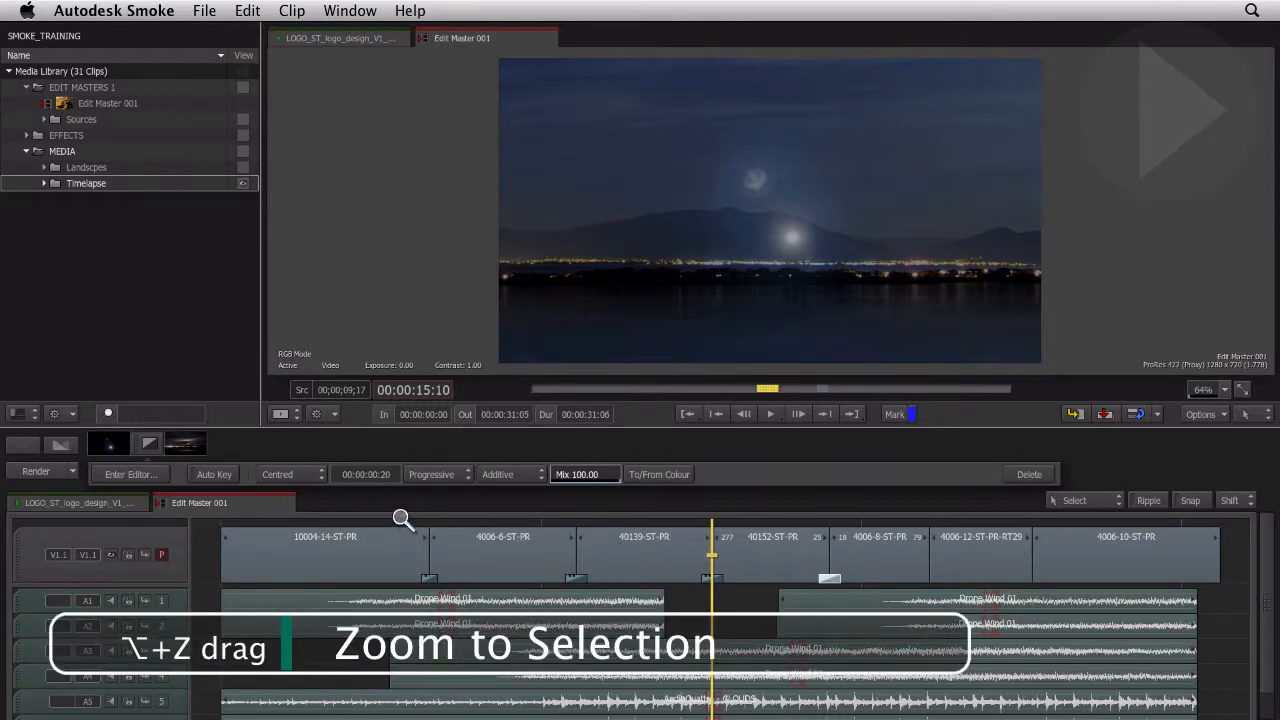
Zoom in on the first cuts and drag the dissolve's edge to 00:00:01:12.
left_click_drag(400, 518, 653, 617)
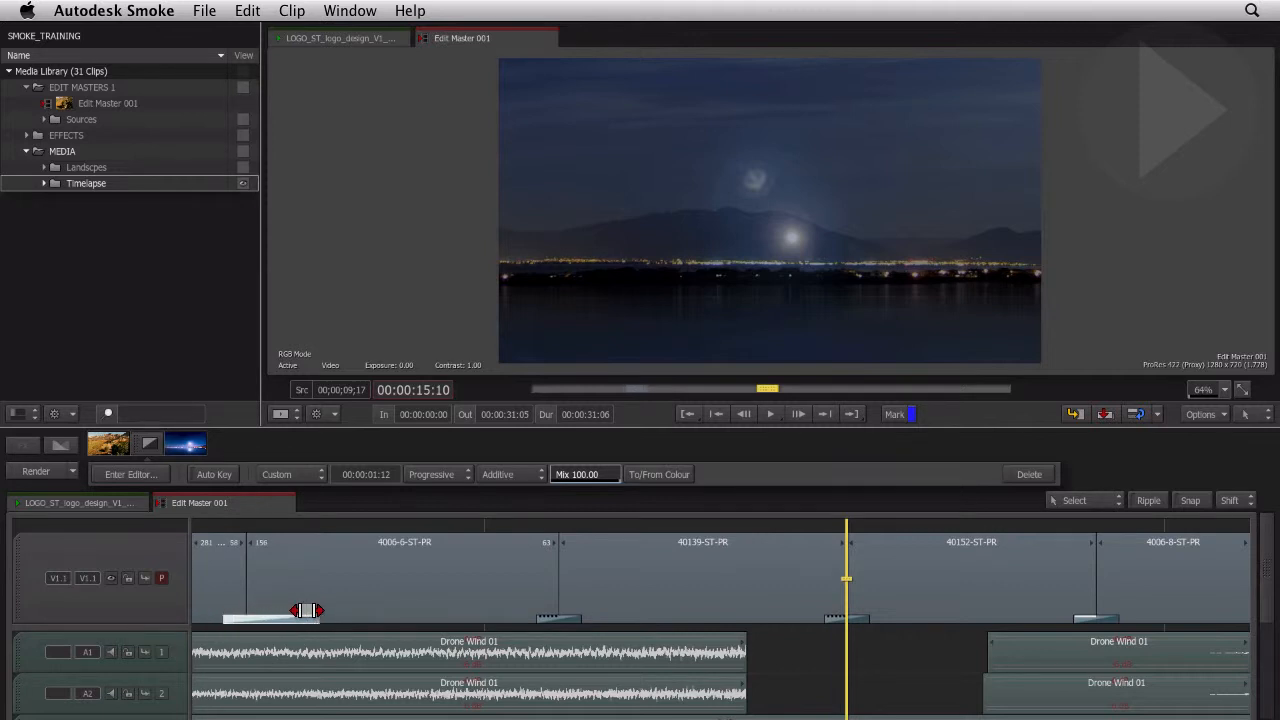
left_click_drag(308, 610, 270, 615)
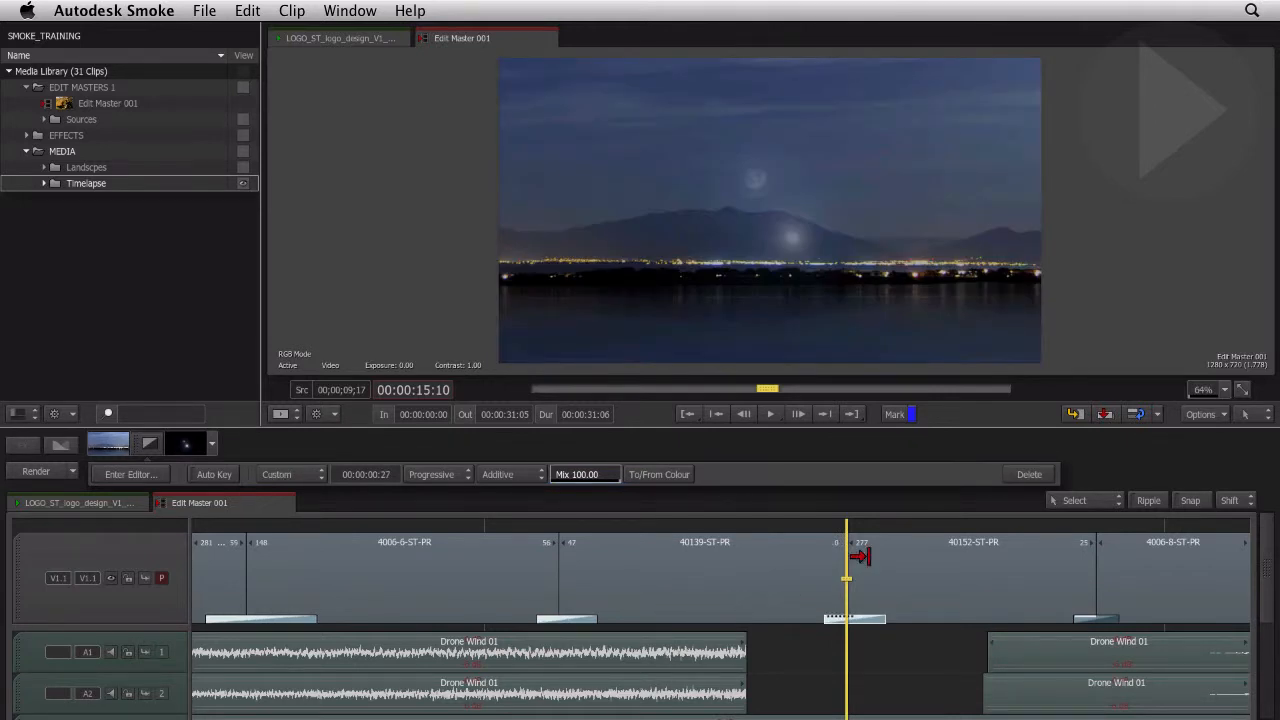
Click empty timeline space to deselect the resized dissolves.
left_click(1029, 474)
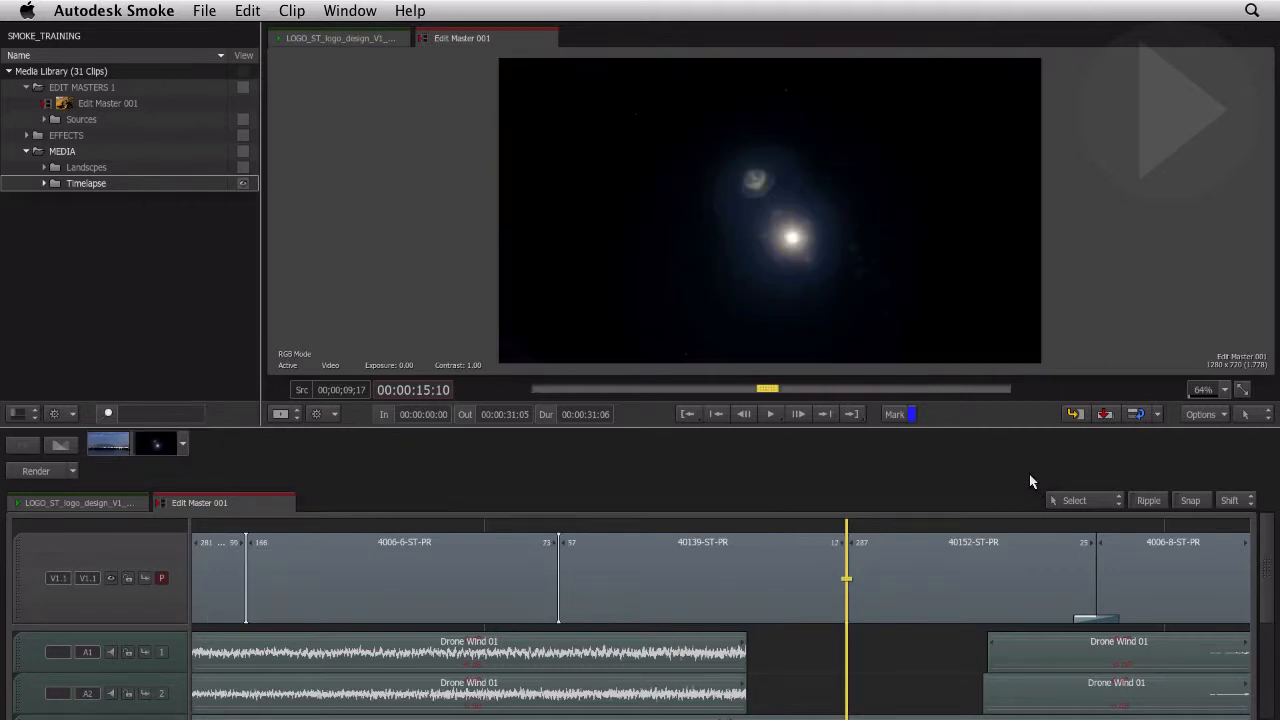